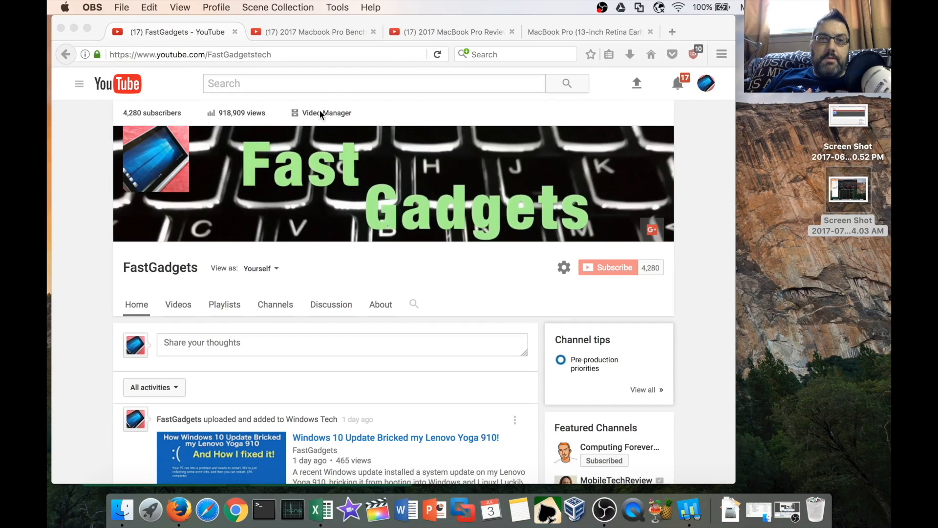
mouse_move(298, 70)
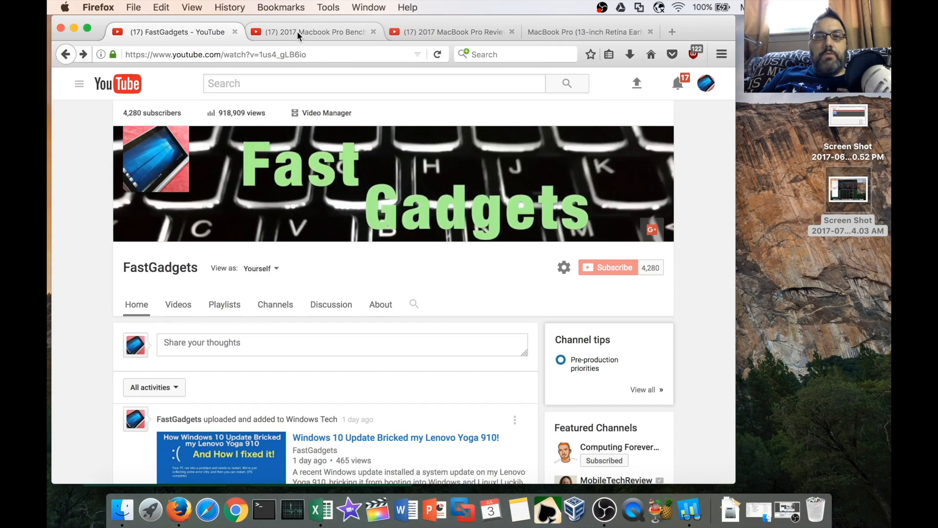
- Switch to the '2017 MacBook Pro Review - Should You Upgrade?' YouTube tab
left_click(311, 31)
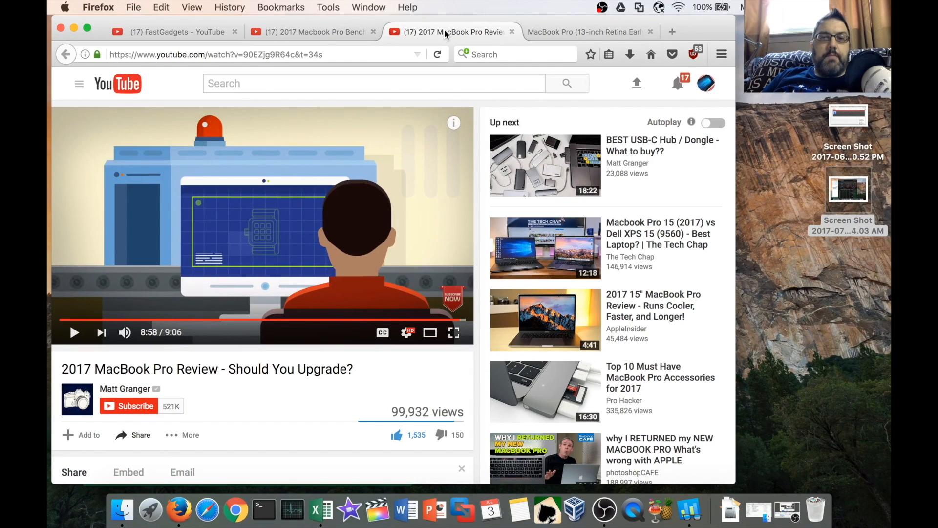
left_click(311, 31)
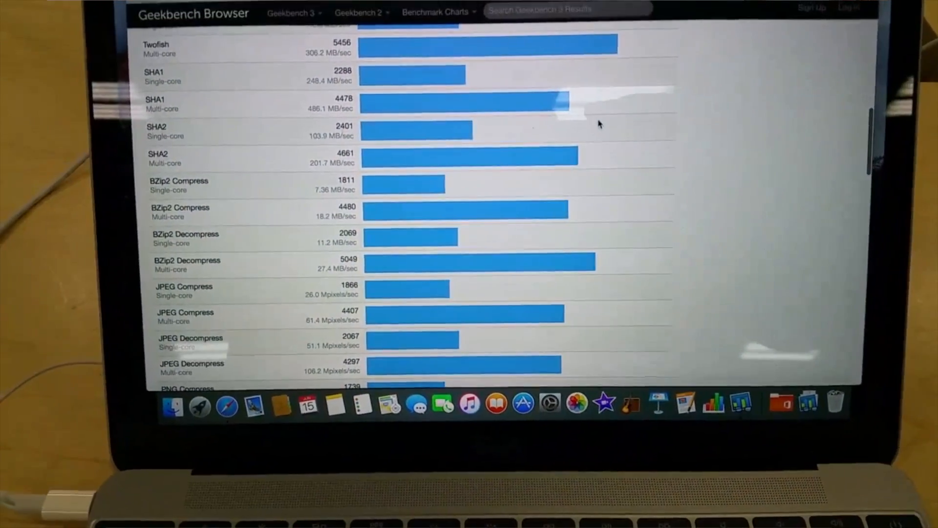
- Scroll the Geekbench result to the 15-inch Mid 2015 scores: 3101 single-core, 11748 multi-core
scroll("up", 3)
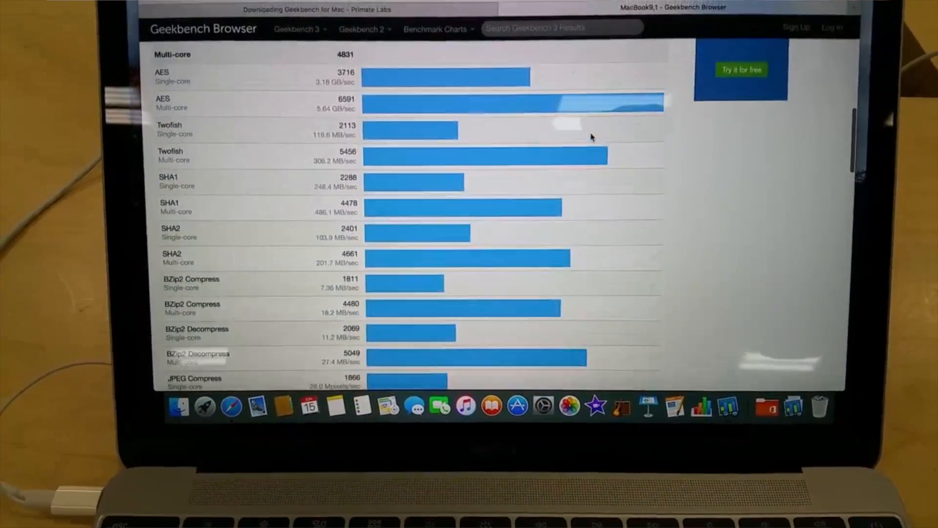
scroll("up", 3)
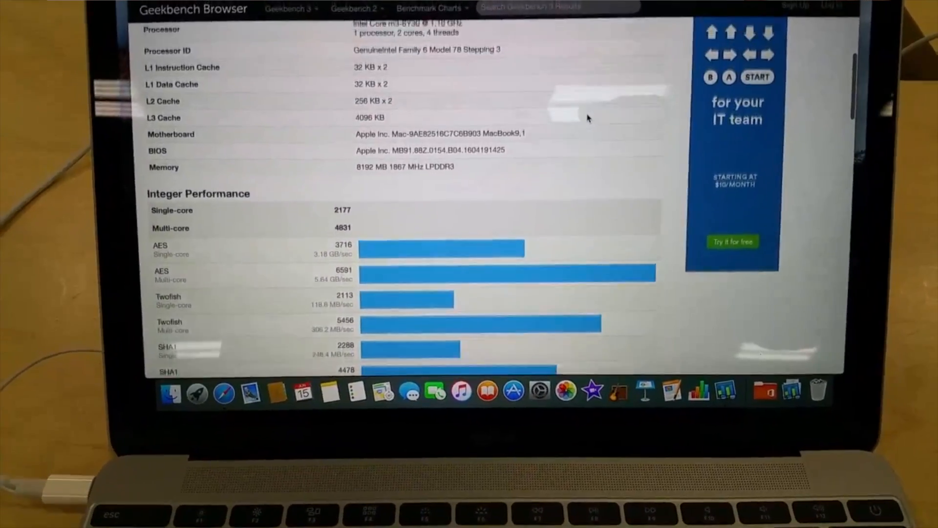
scroll("up", 3)
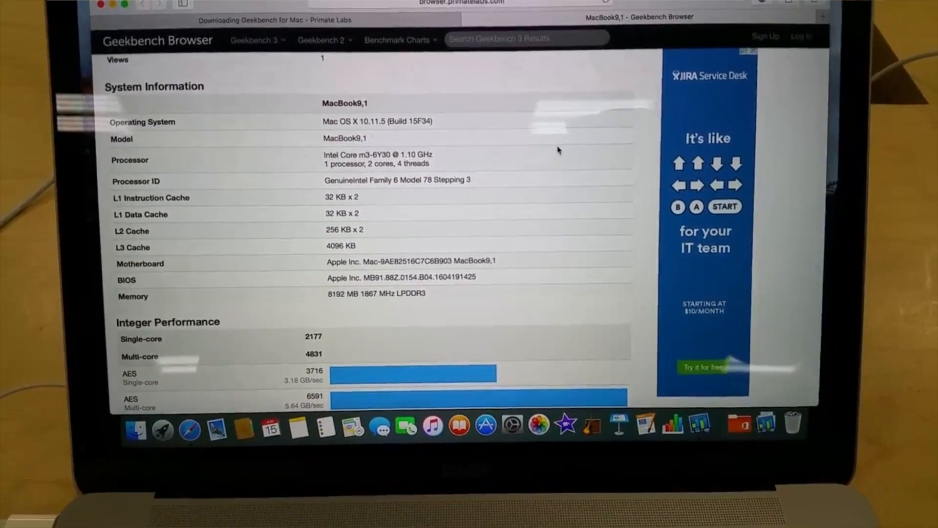
scroll("up", 3)
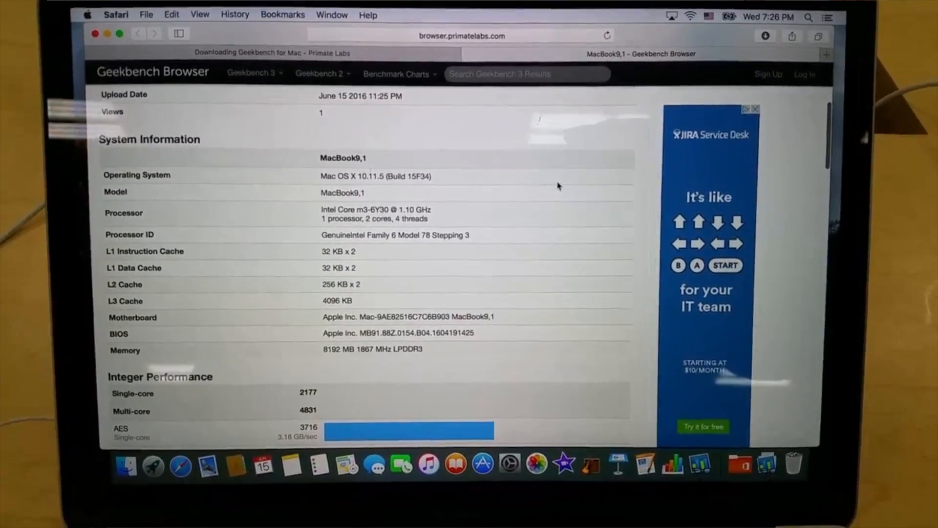
scroll("up", 3)
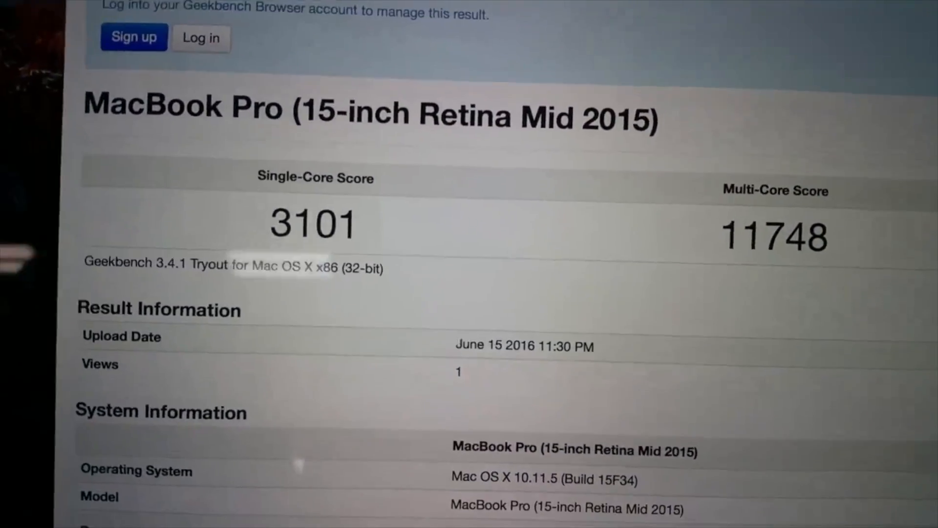
- Switch to the '2017 Macbook Pro Benchmarks & More (Base Model)' YouTube tab
left_click(311, 32)
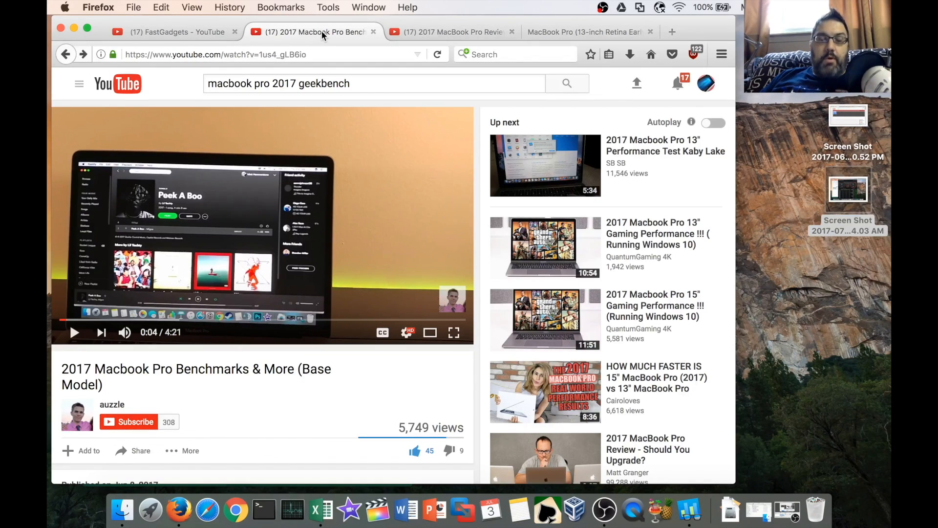
mouse_move(311, 485)
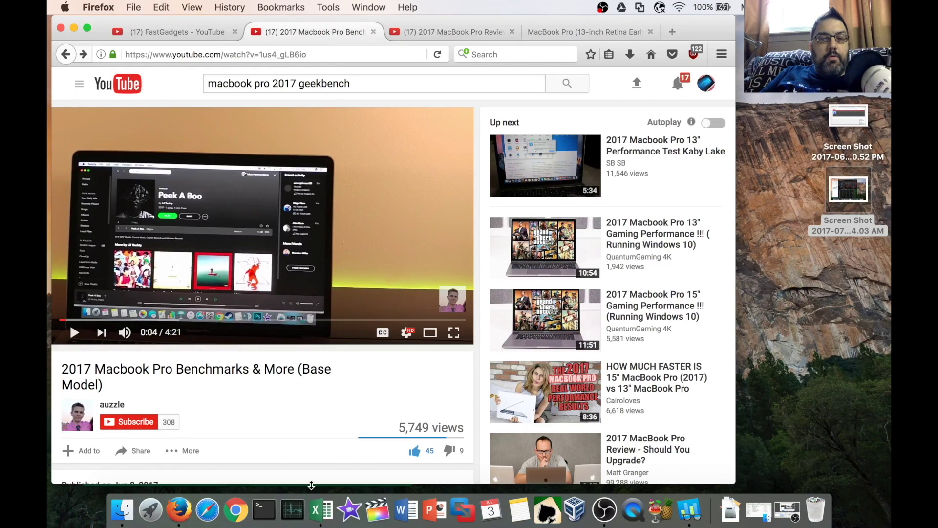
- Bring the Excel benchmark sheet of Geekbench 4 and Blackmagic scores to the front
left_click(322, 510)
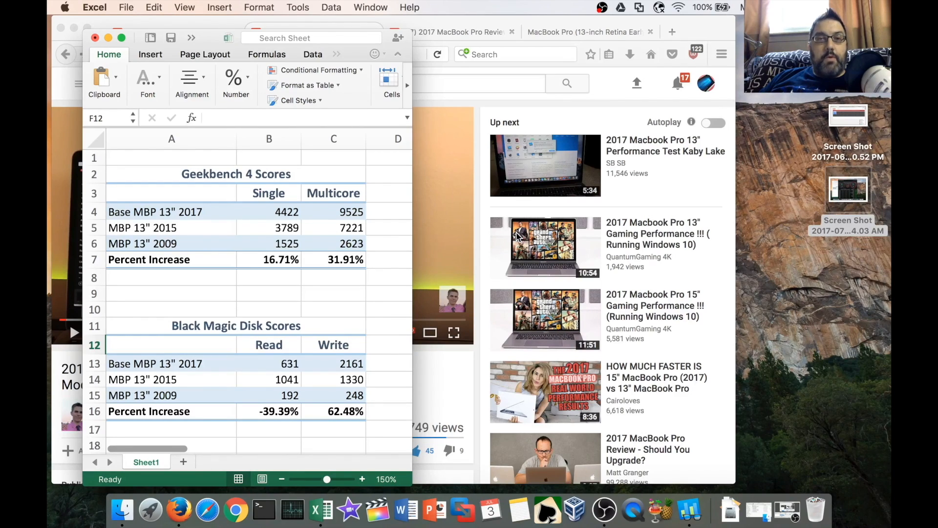
mouse_move(464, 187)
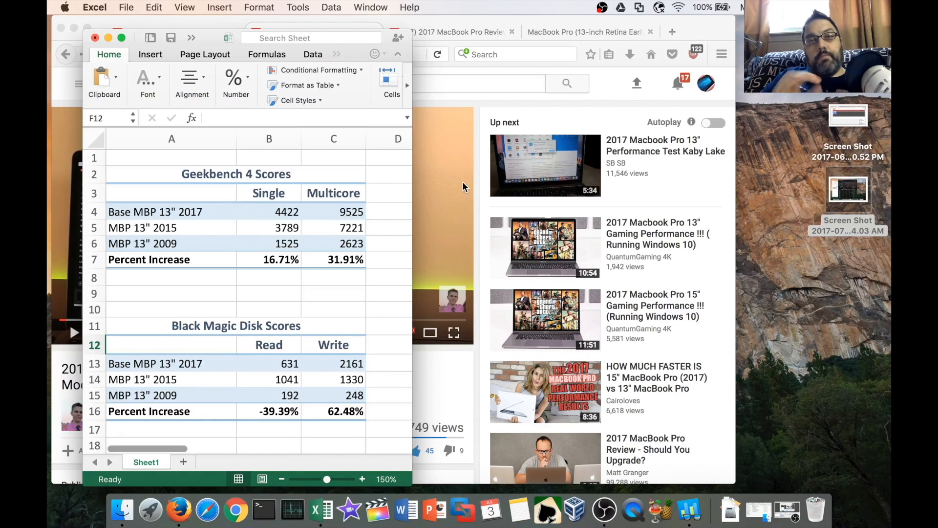
mouse_move(419, 256)
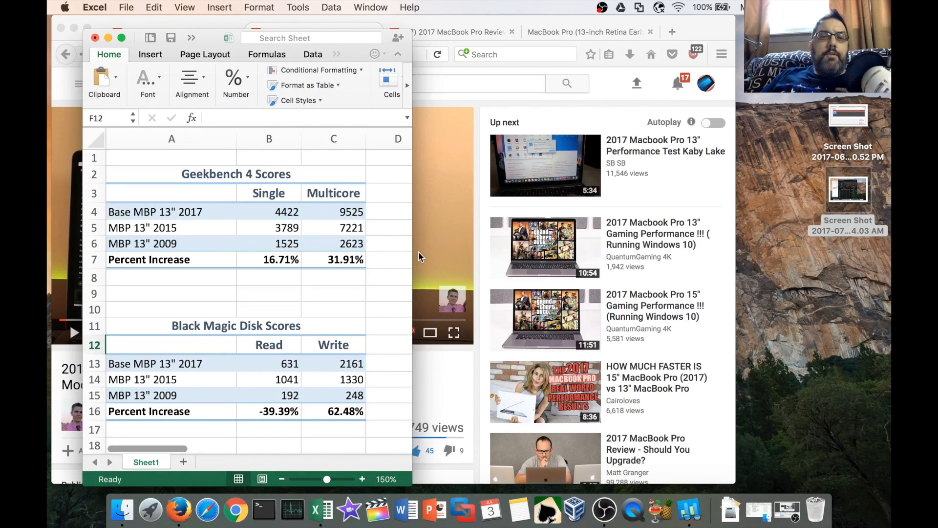
mouse_move(362, 282)
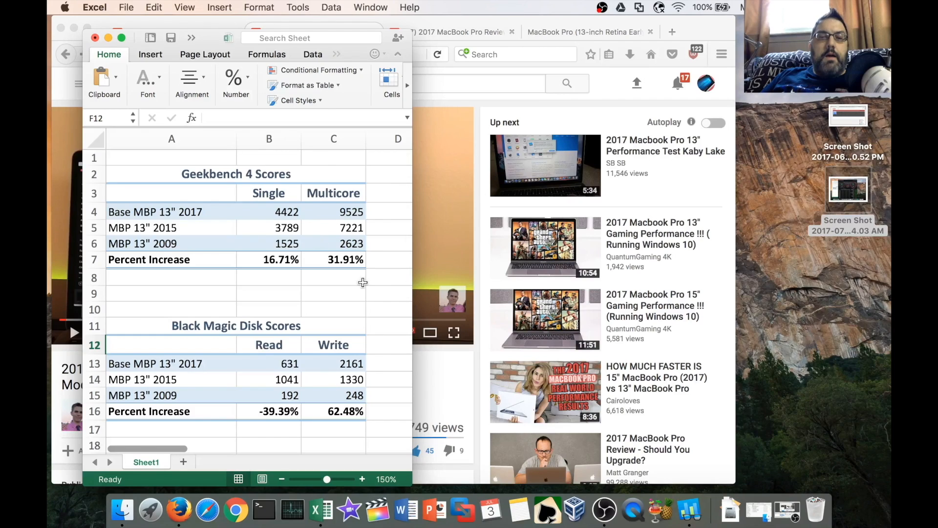